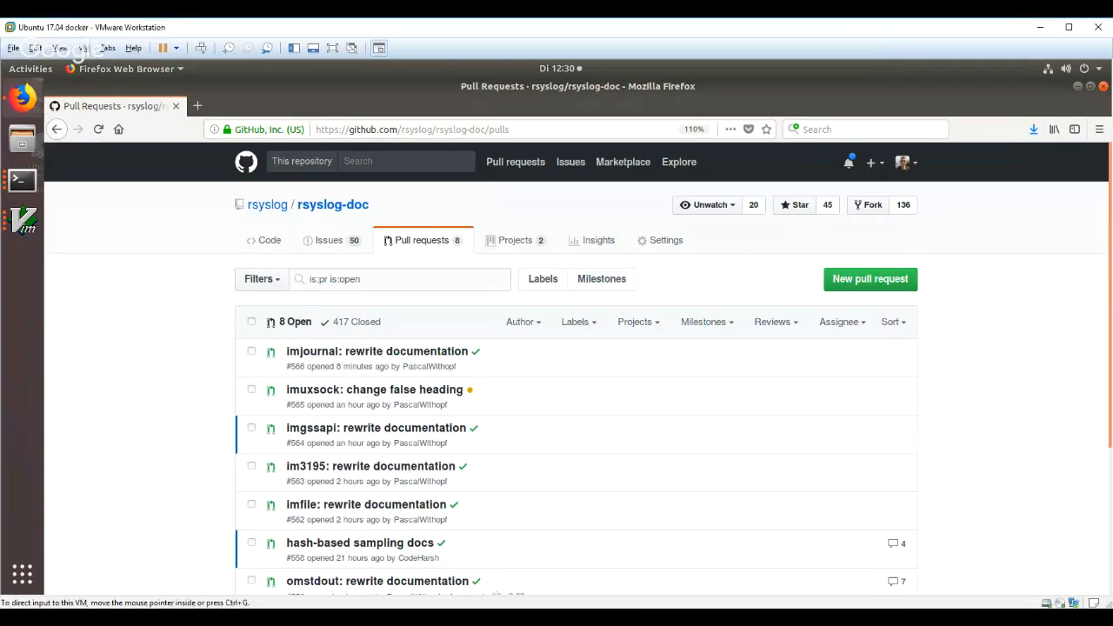
mouse_move(534, 493)
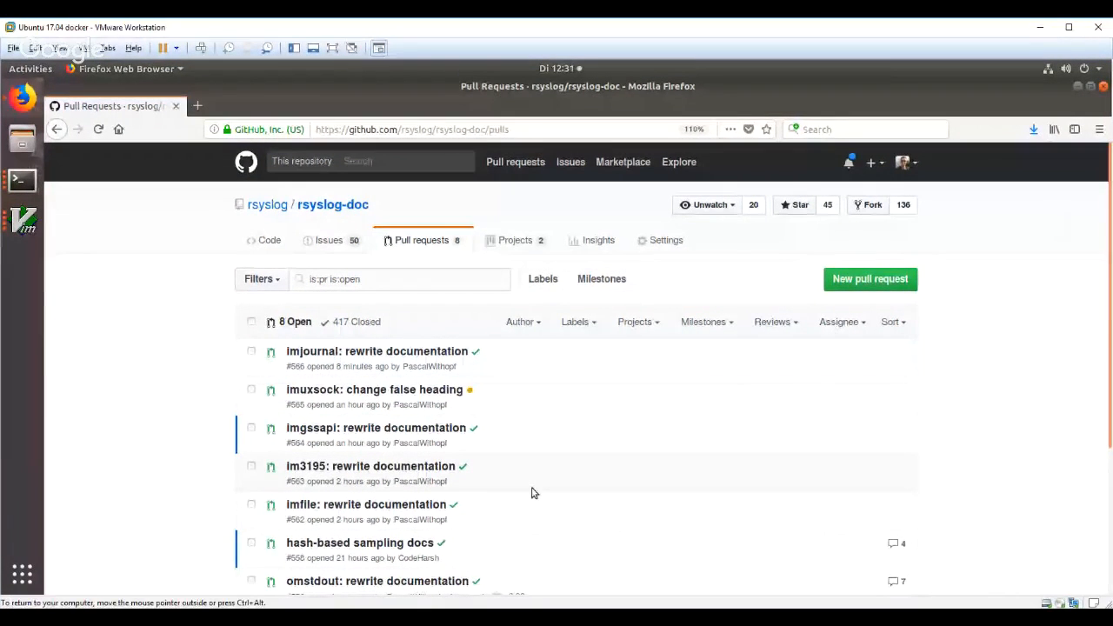
mouse_move(521, 488)
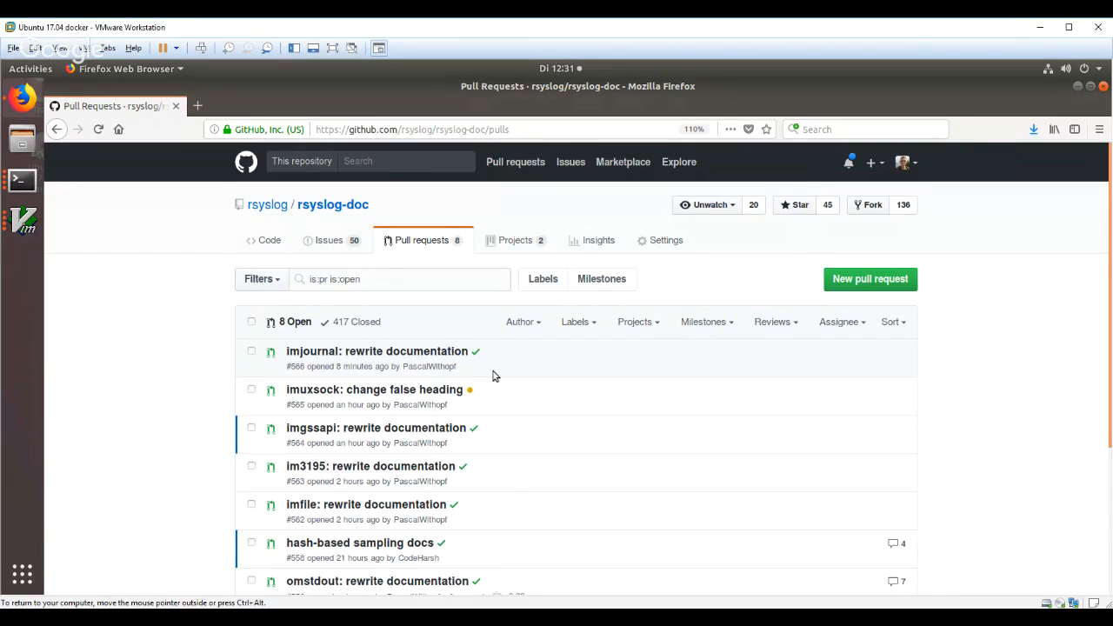
mouse_move(202, 227)
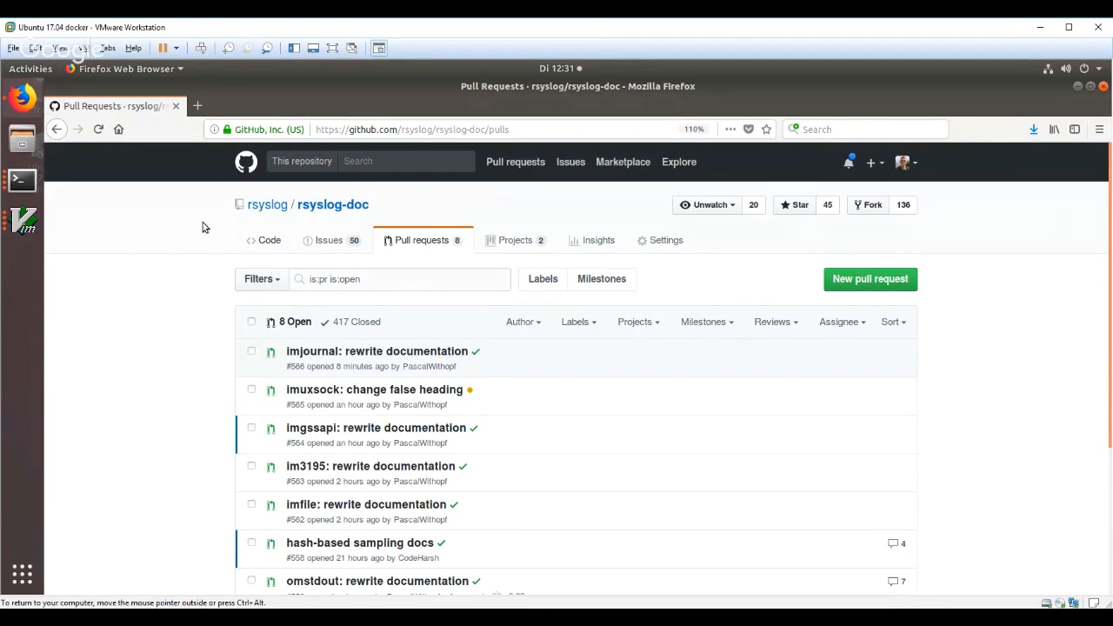
mouse_move(509, 161)
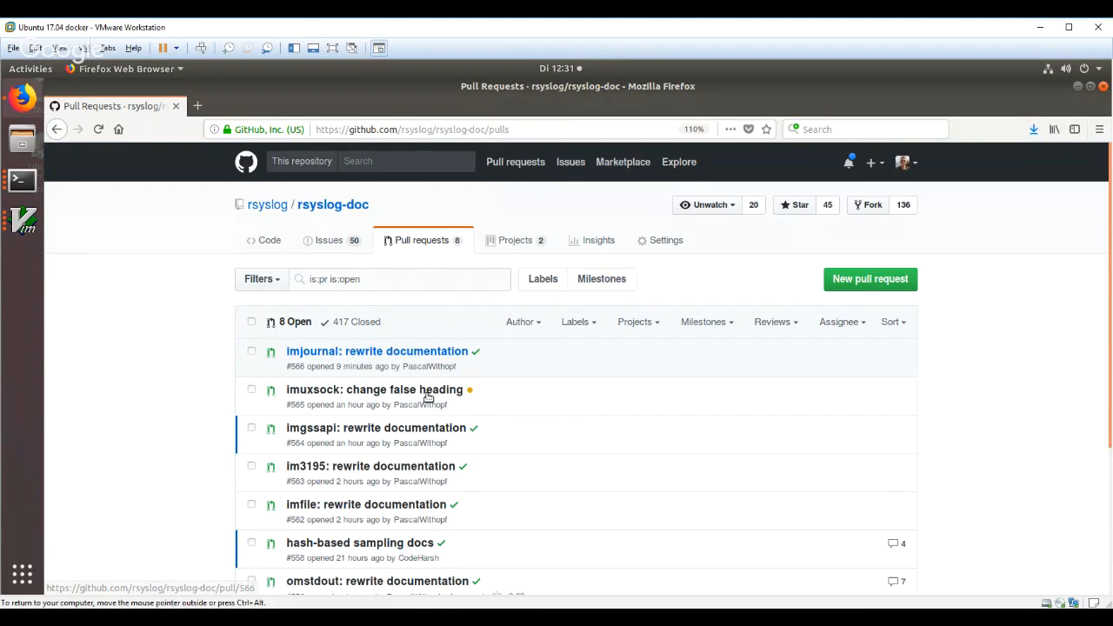
mouse_move(398, 359)
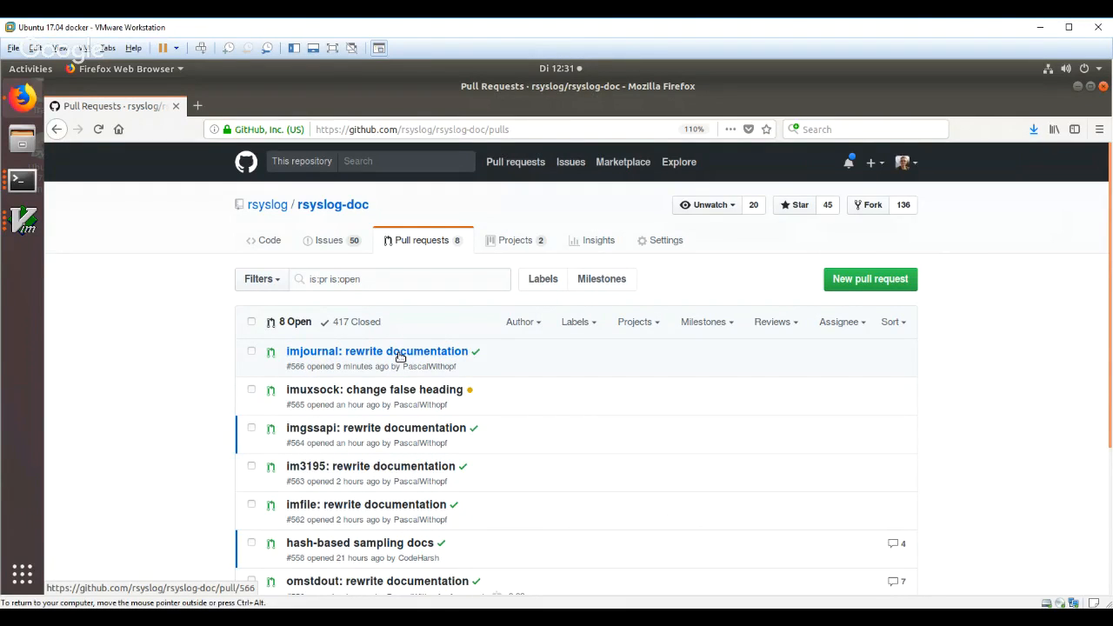
Open the 'imjournal: rewrite documentation' PR, show all checks, and view rsyslogdoc ubuntu16 build results
click(389, 352)
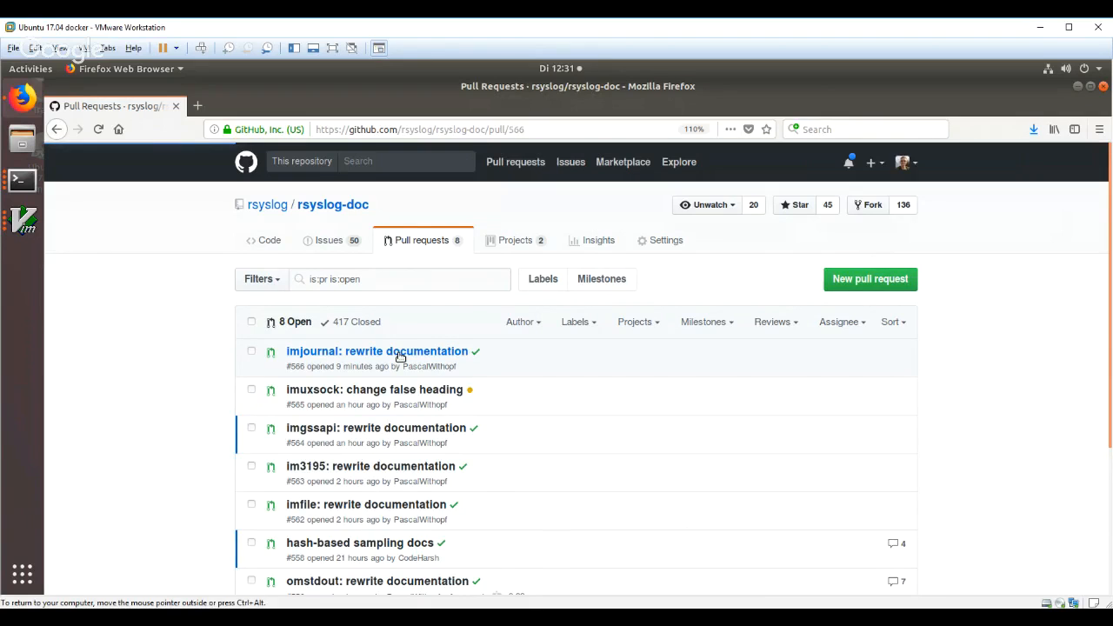
click(373, 352)
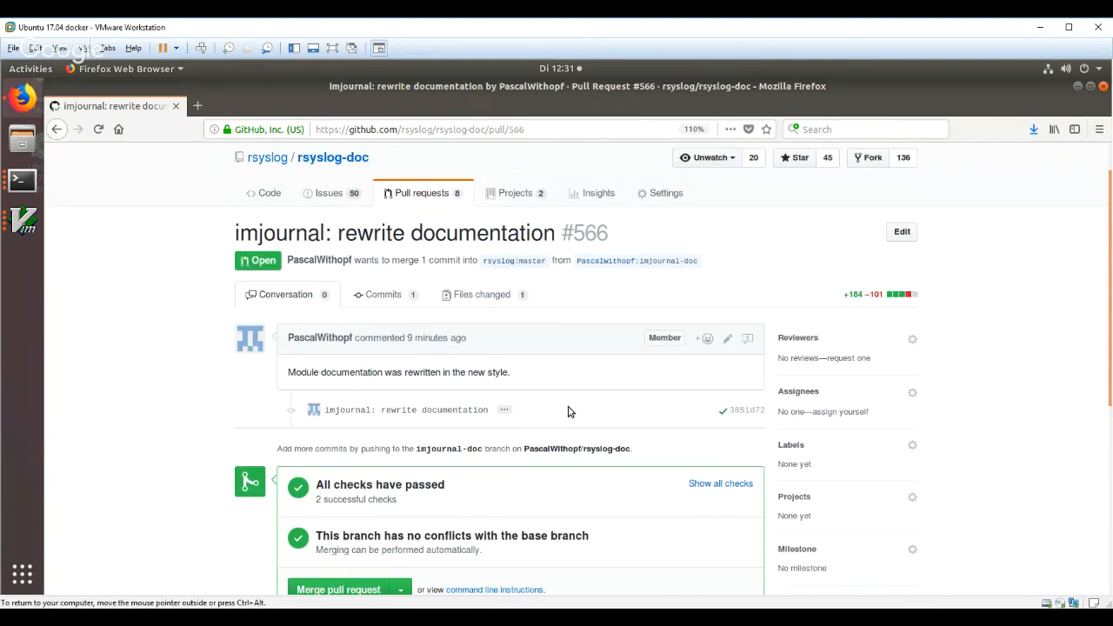
scroll(down, 3)
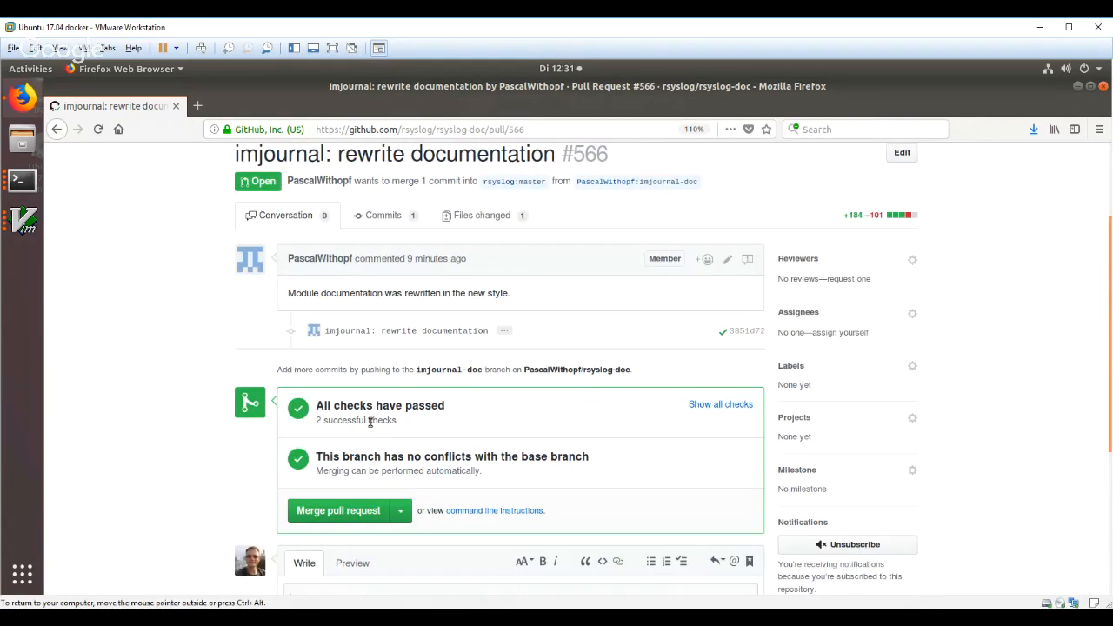
click(721, 404)
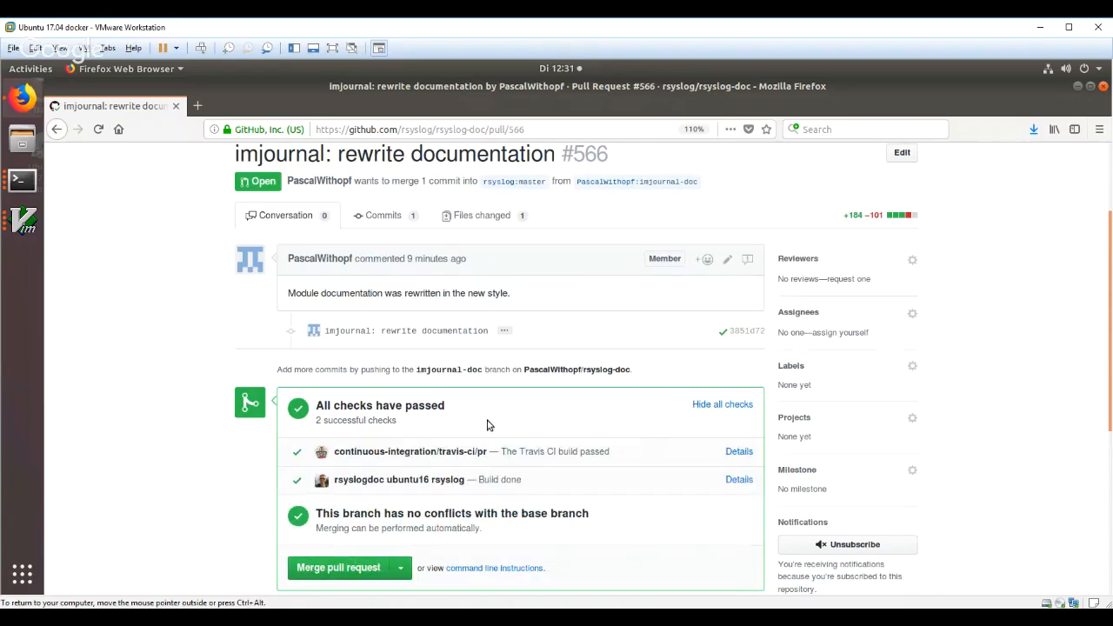
mouse_move(439, 448)
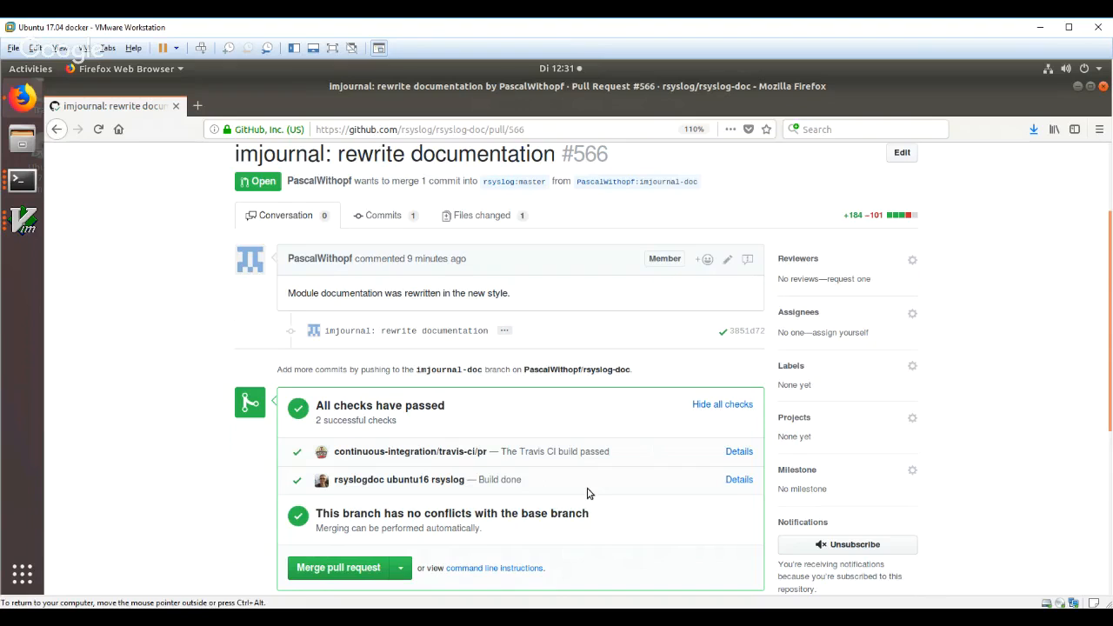
mouse_move(587, 452)
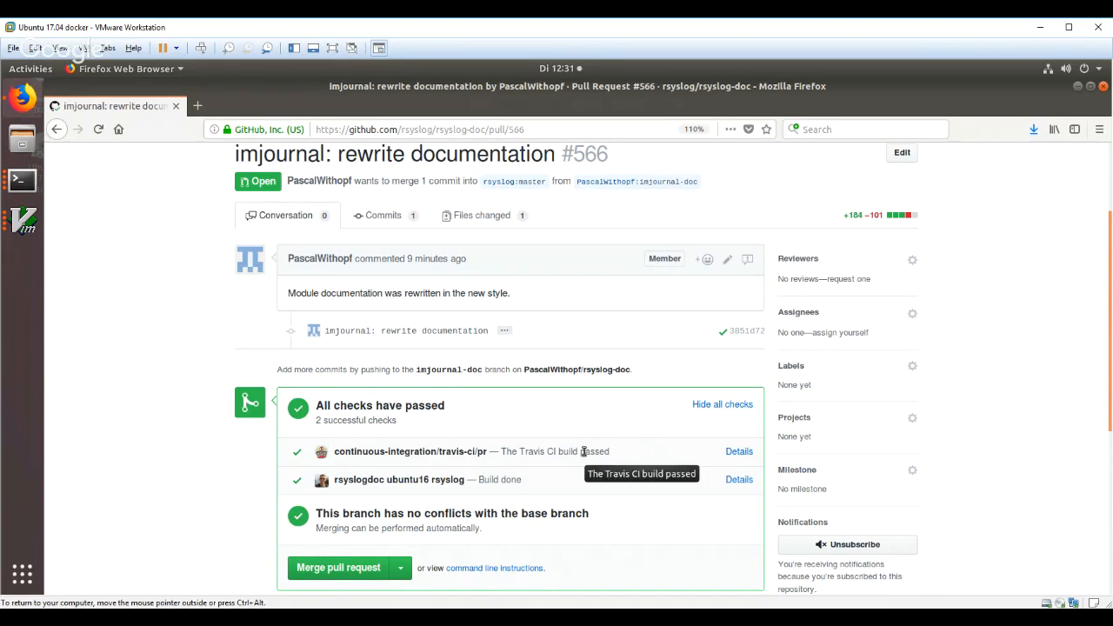
mouse_move(466, 485)
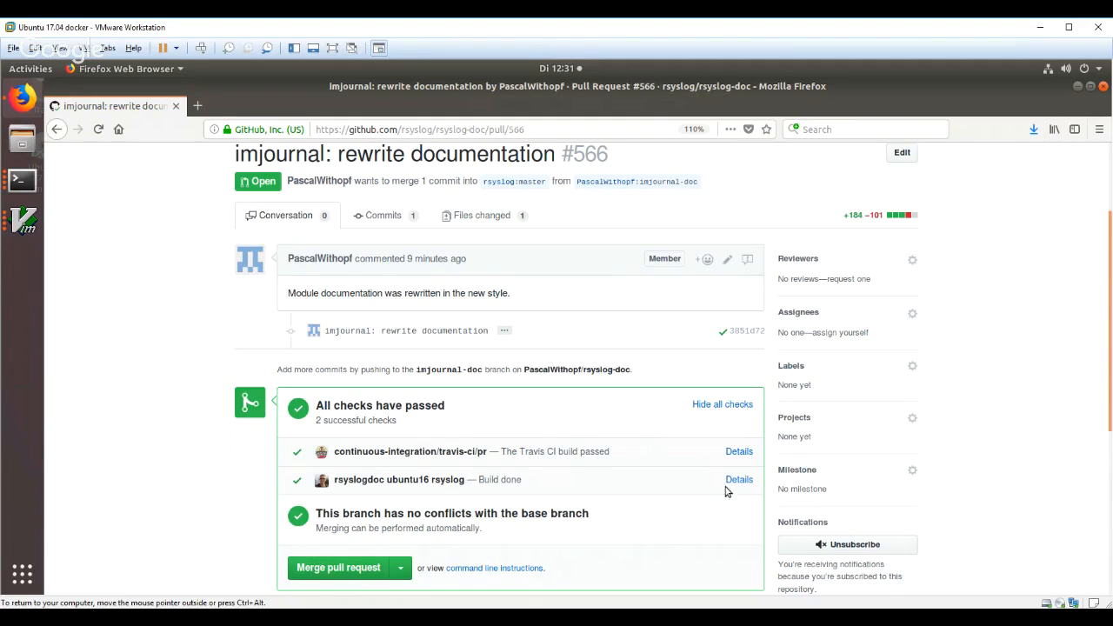
click(738, 479)
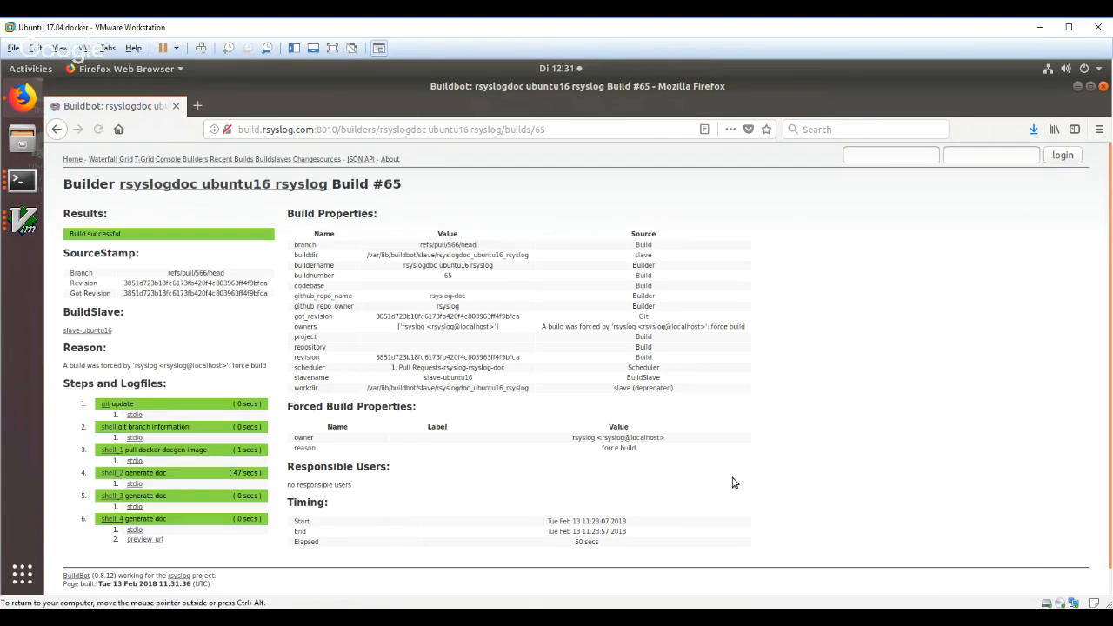
mouse_move(111, 404)
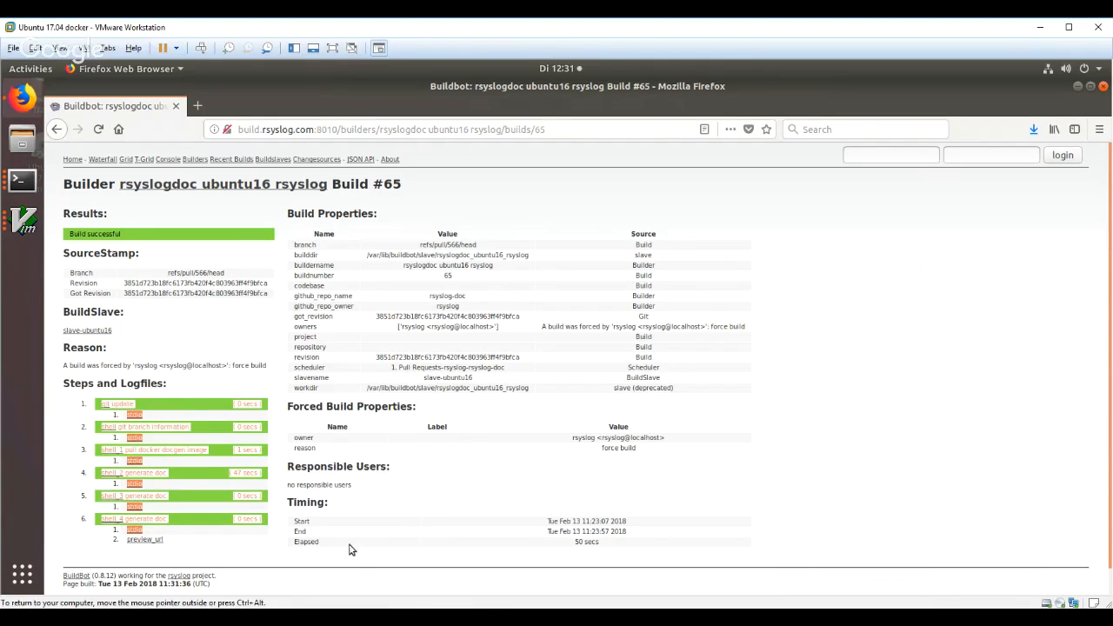
mouse_move(152, 512)
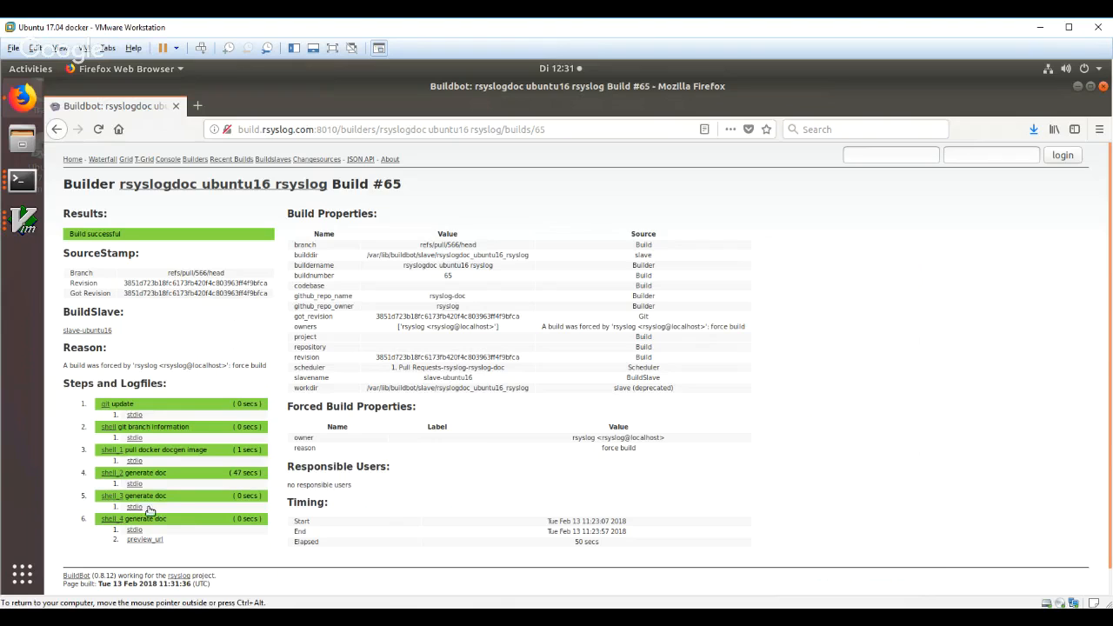
mouse_move(165, 545)
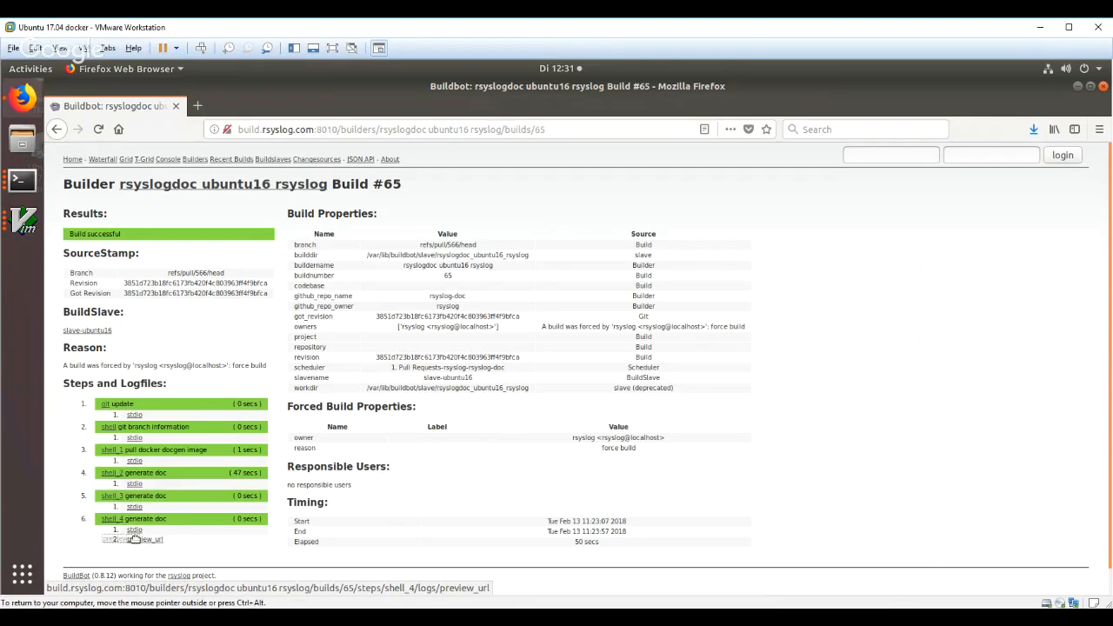
click(139, 555)
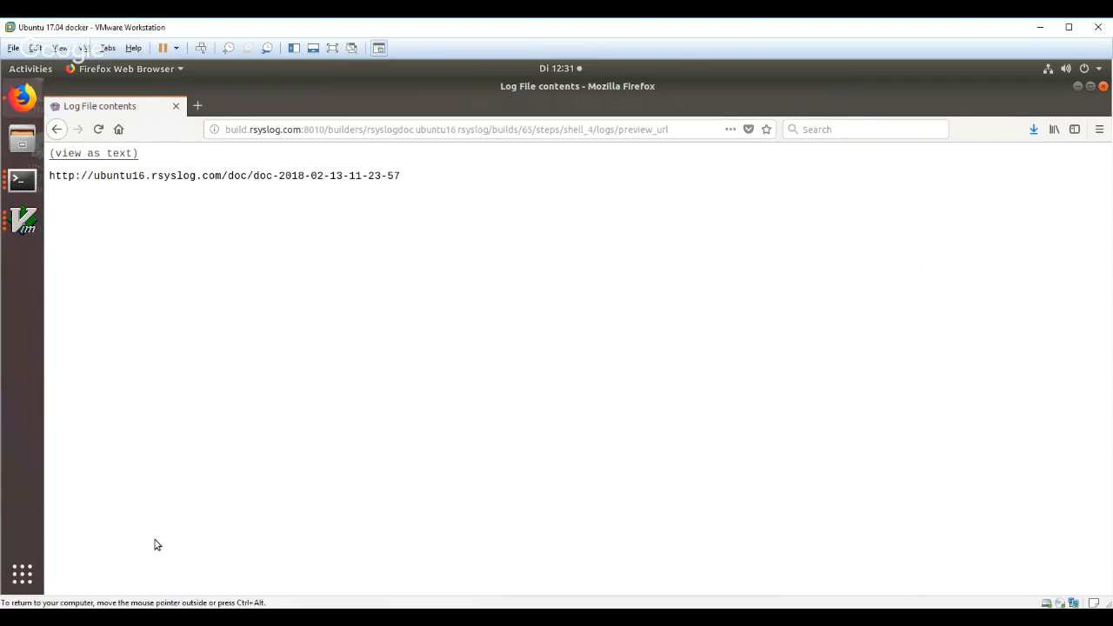
mouse_move(411, 178)
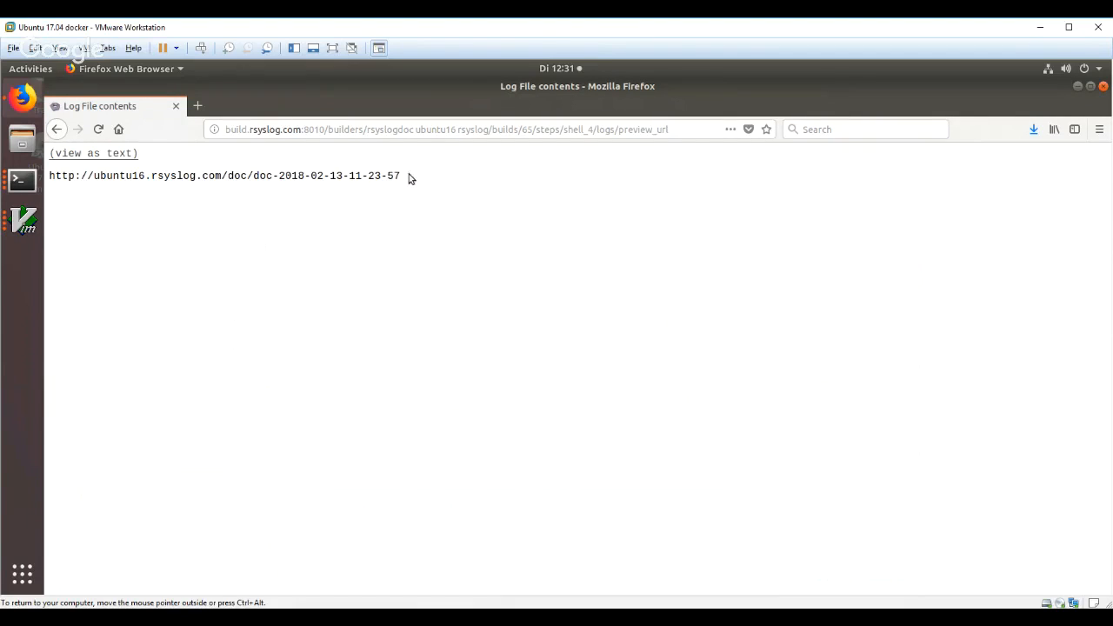
Select the preview documentation URL in the preview_url log and bring up its link options
double_click(224, 174)
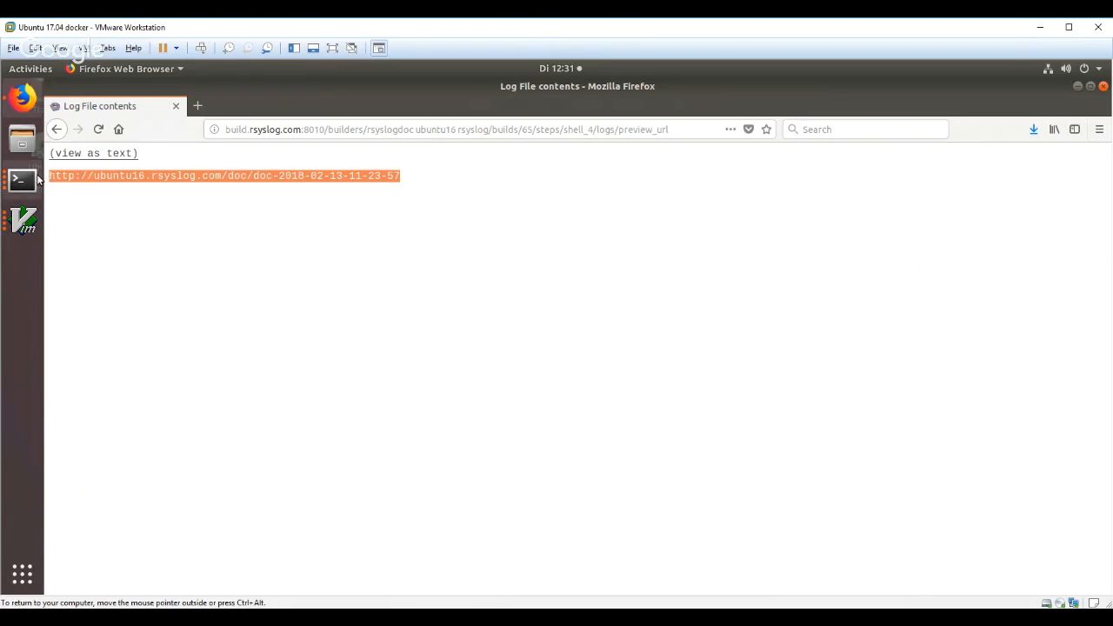
right_click(224, 174)
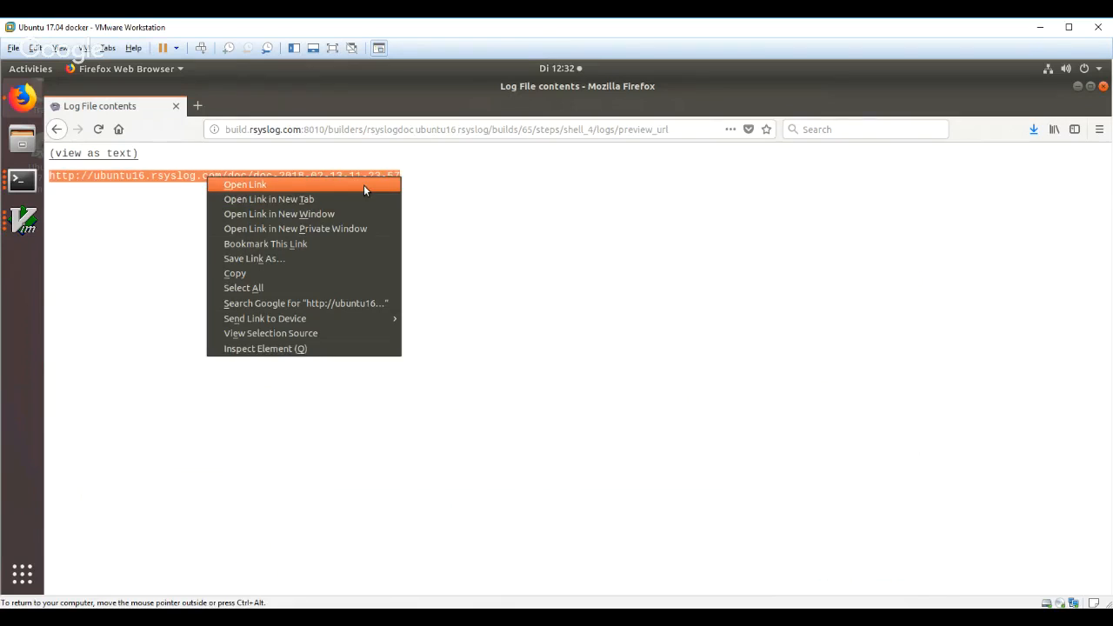
Open the documentation preview and quick-search it for 'imjournal'
click(245, 184)
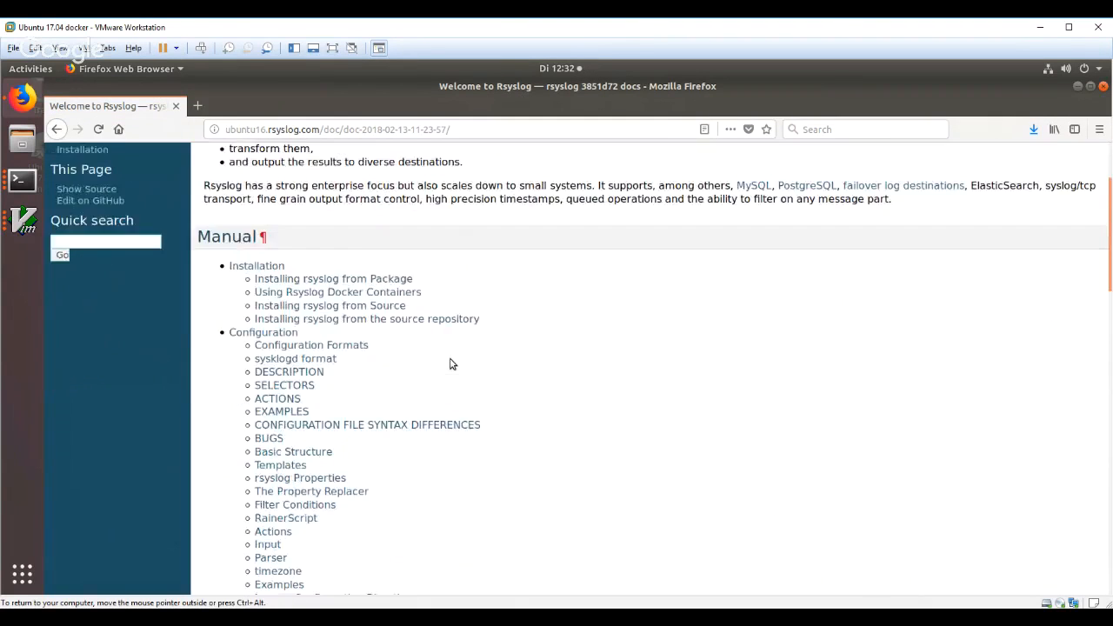
scroll(down, 3)
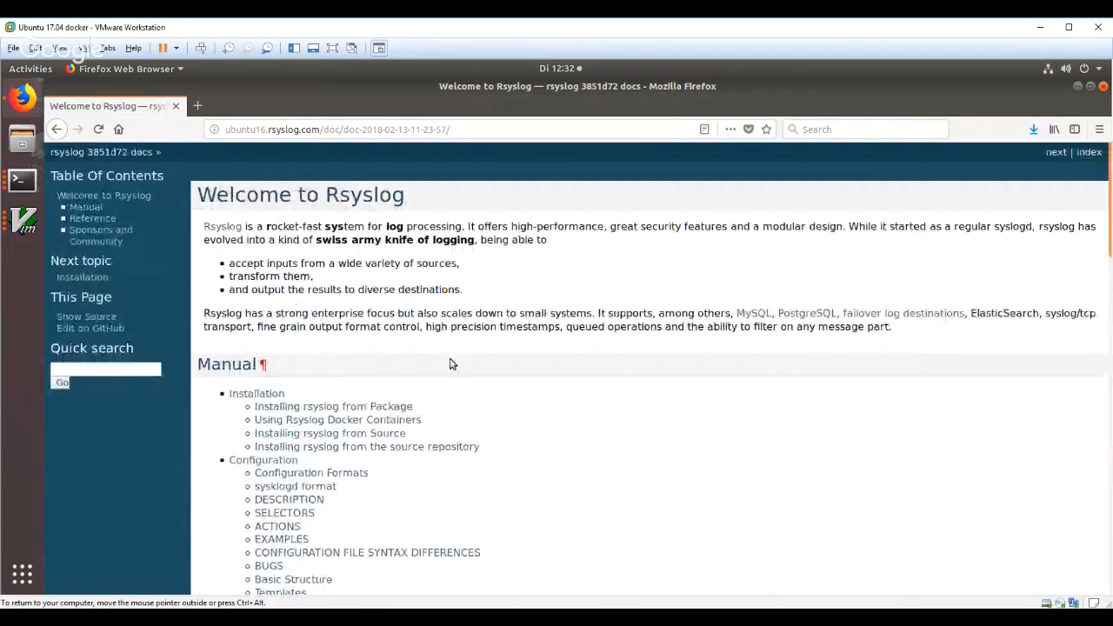
click(106, 369)
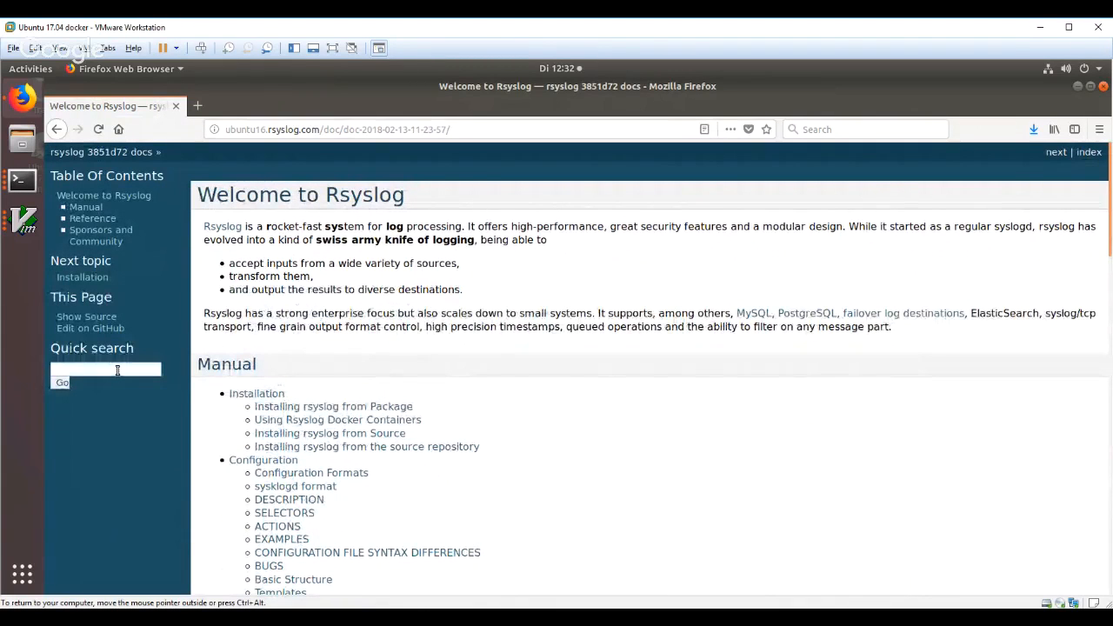
text(imu)
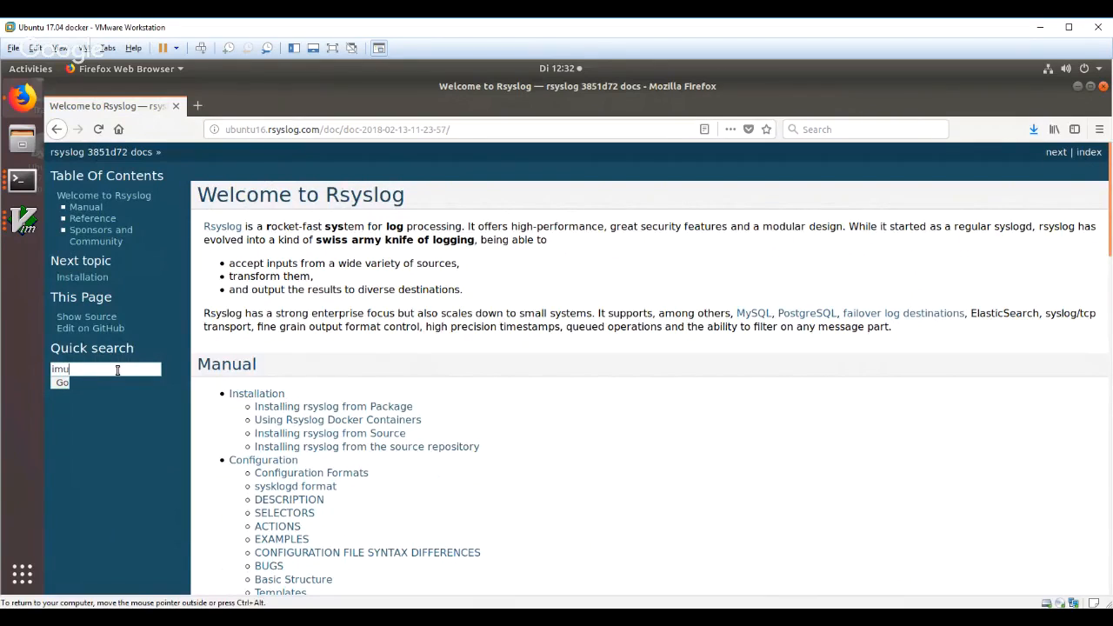
key(BackSpace)
text(jour)
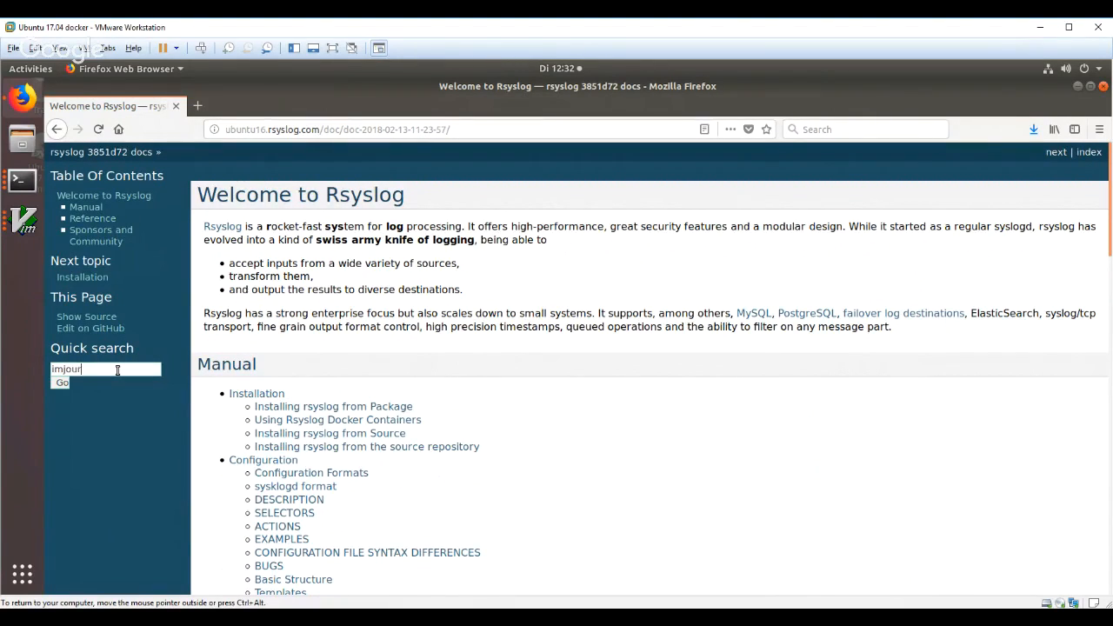
click(61, 383)
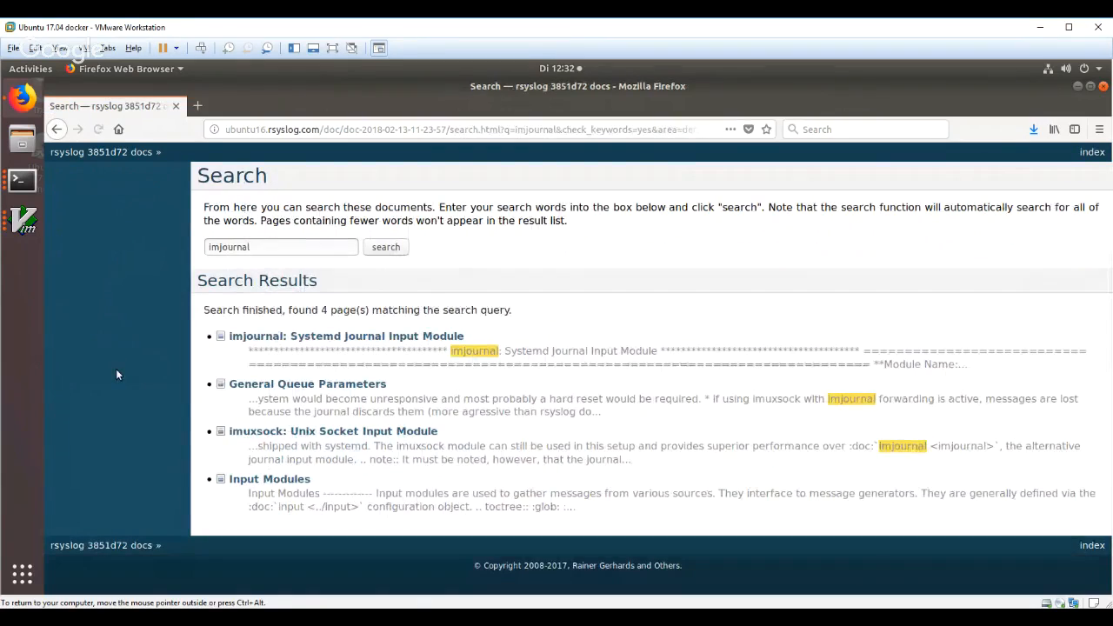
mouse_move(329, 270)
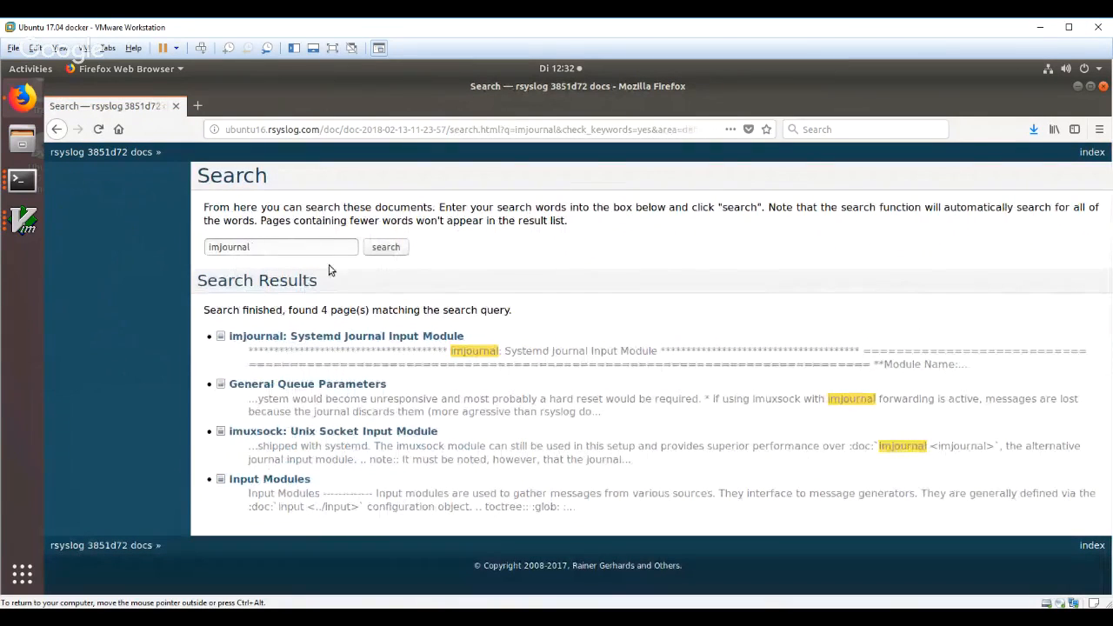
Read the 'imjournal: Systemd Journal Input Module' page's parameters, then go back to Buildbot build #65
click(345, 335)
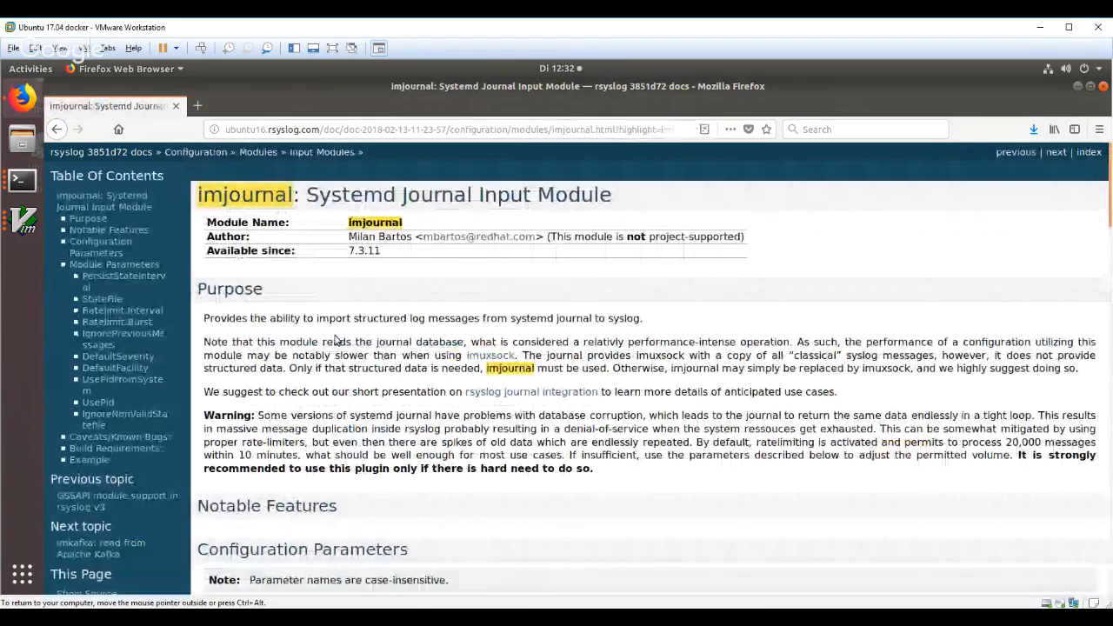
scroll(down, 3)
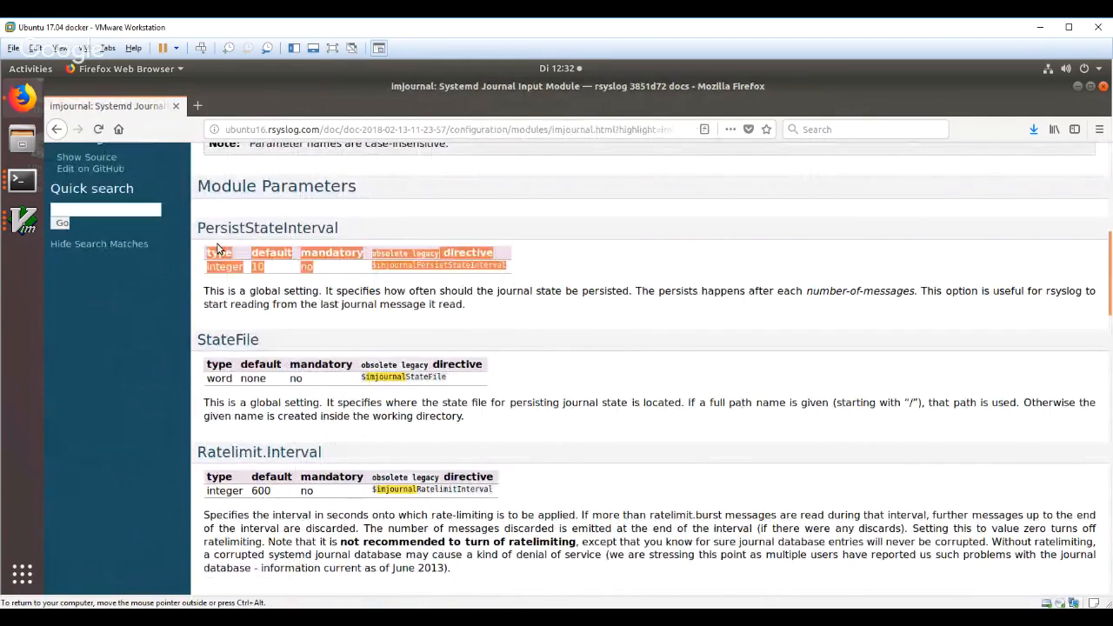
mouse_move(352, 232)
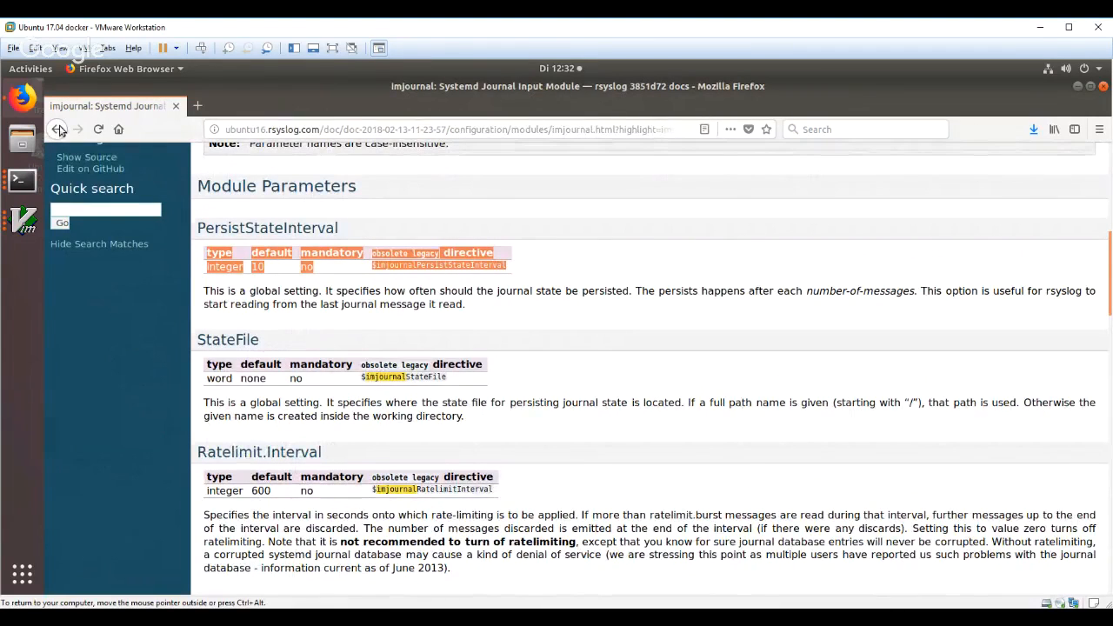
click(58, 129)
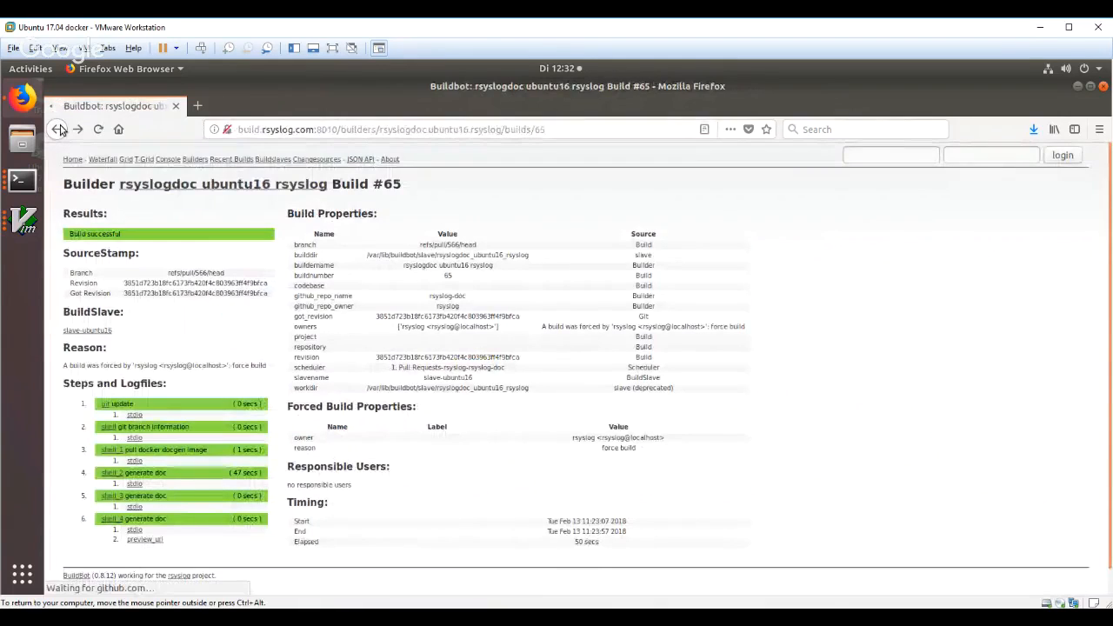
Scroll PR #566's split diff to the PersistStateInterval section
click(57, 129)
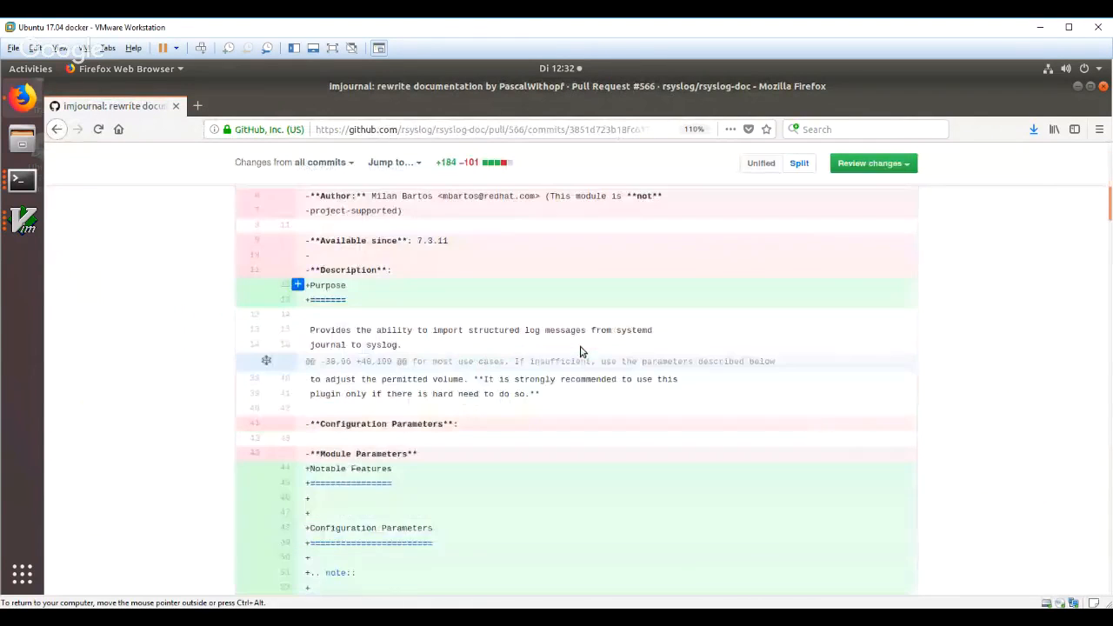
scroll(down, 3)
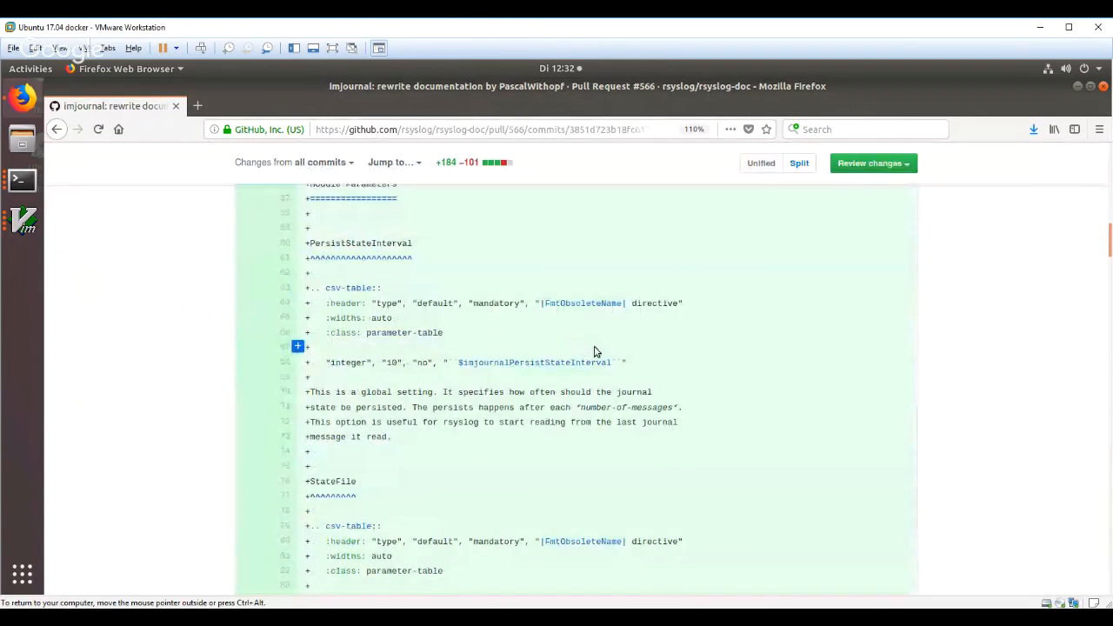